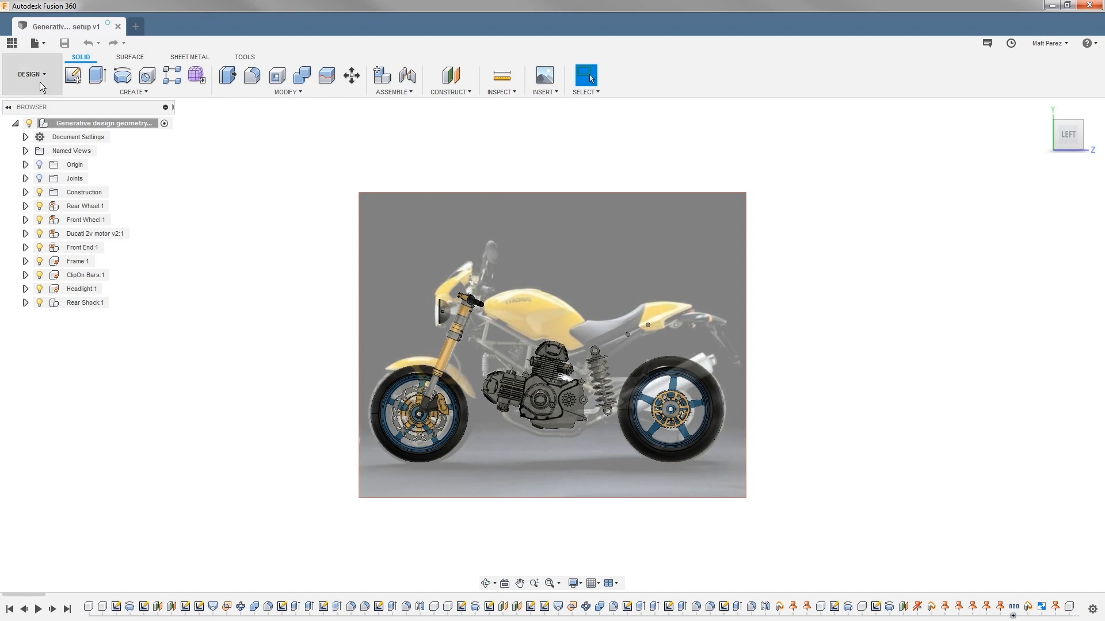
Switch from the Design workspace to Generative Design for the motorcycle study
{"action": "left_click", "coordinate": [30, 74]}
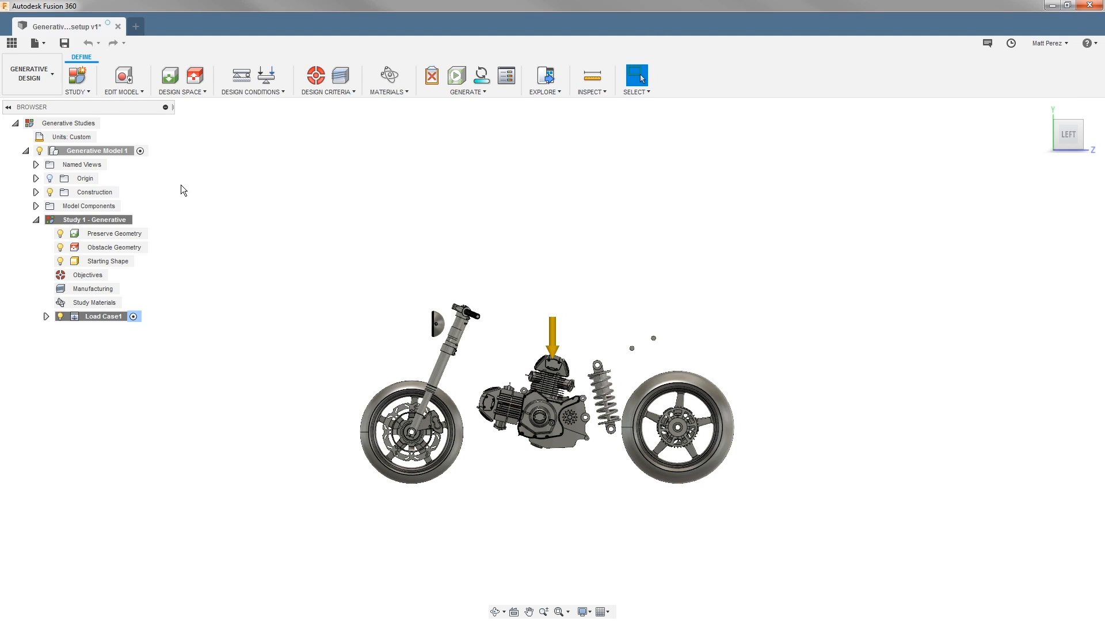
{"action": "mouse_move", "coordinate": [482, 309]}
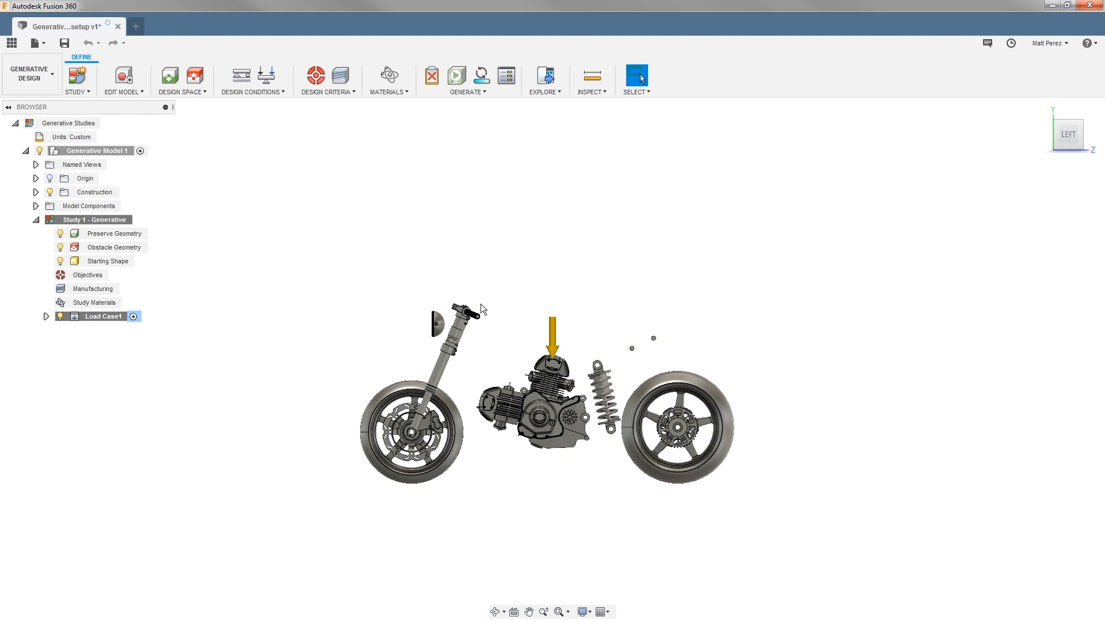
{"action": "mouse_move", "coordinate": [568, 329]}
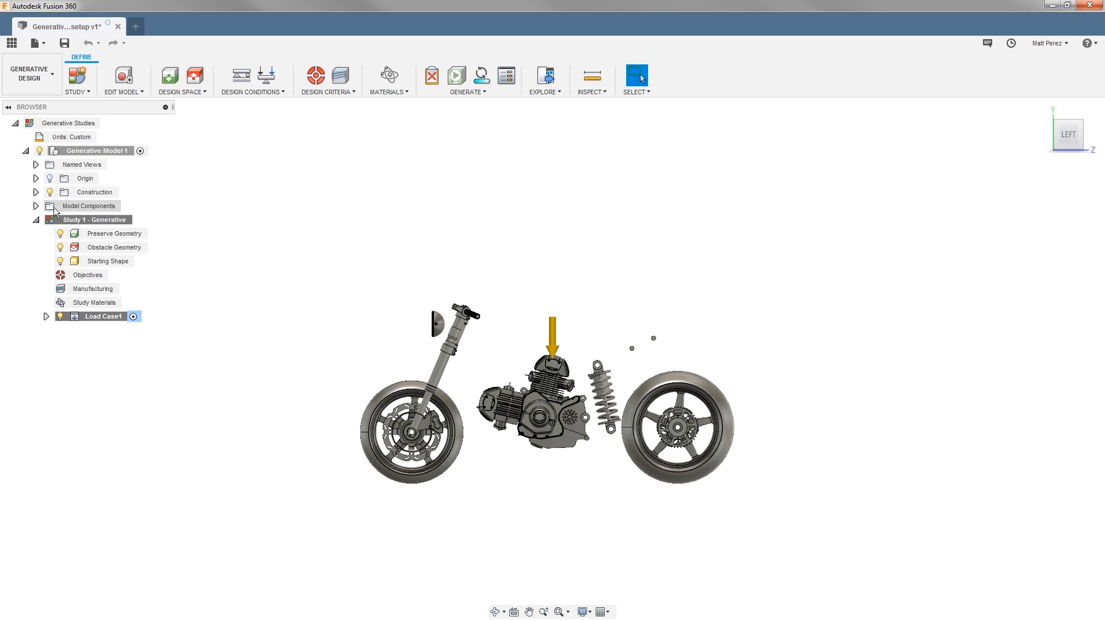
Expand Model Components to list the Ducati 2v motor, wheels, frame, headlight and rear shock
{"action": "left_click", "coordinate": [29, 206]}
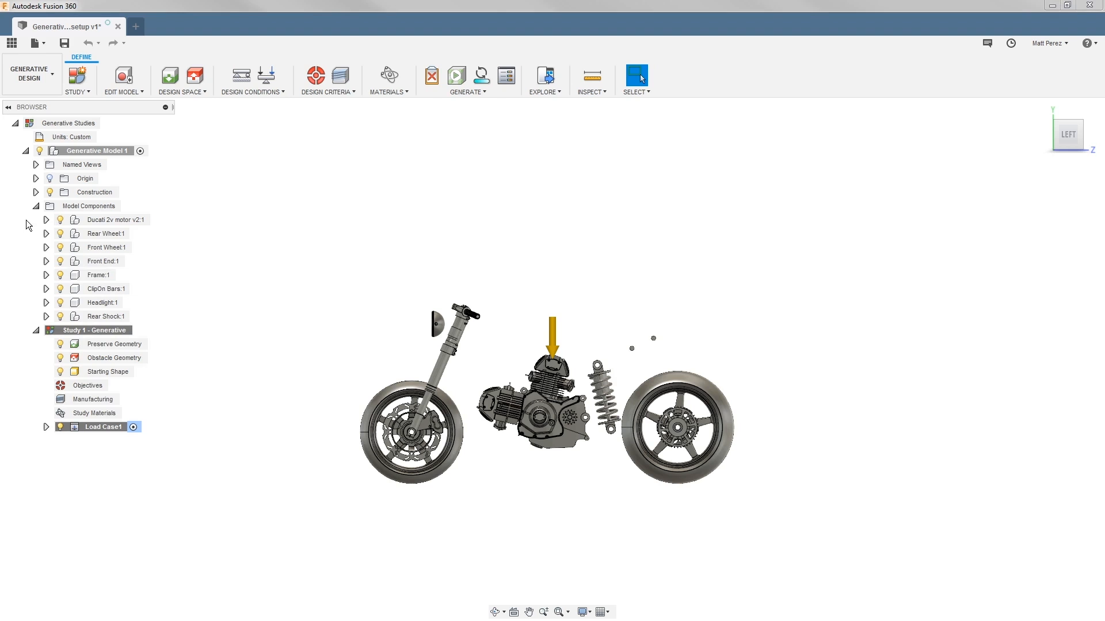
{"action": "left_click", "coordinate": [95, 275]}
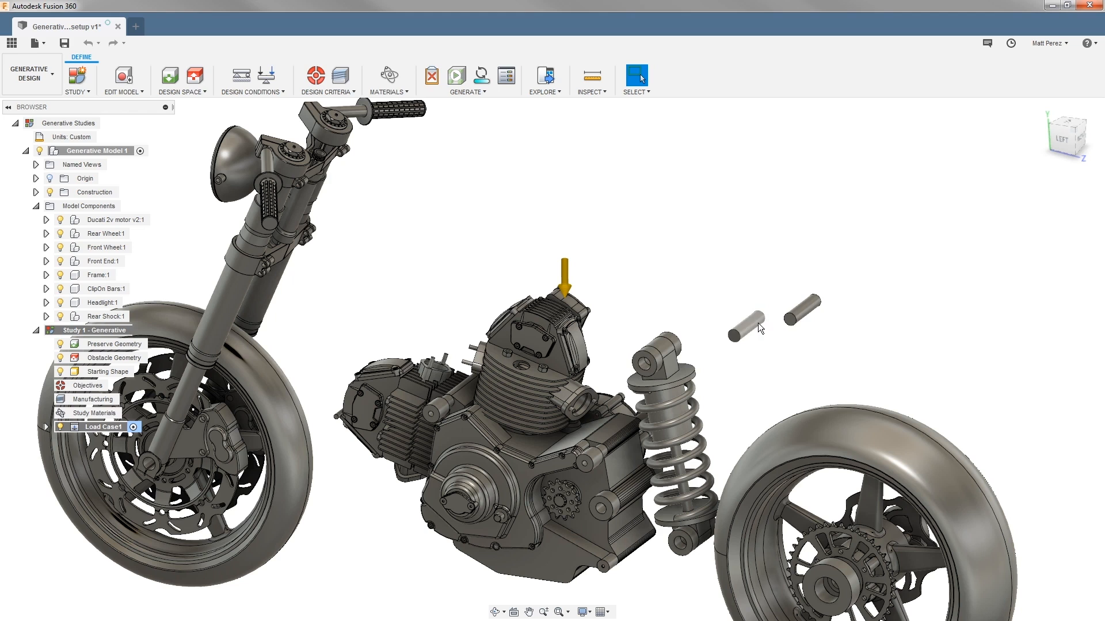
{"action": "left_click", "coordinate": [799, 318]}
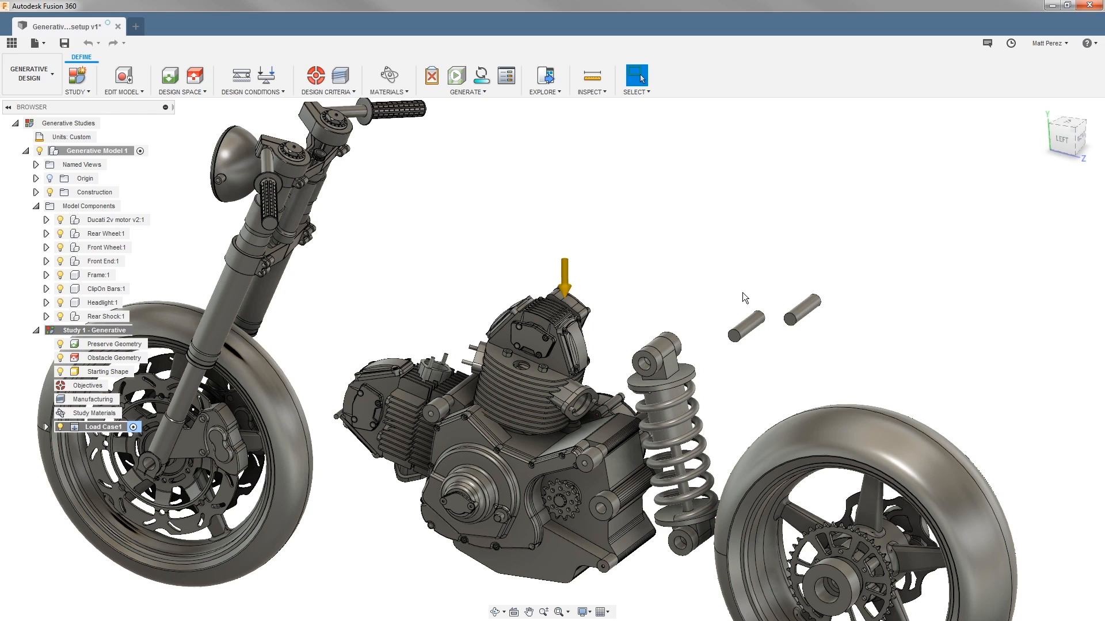
{"action": "mouse_move", "coordinate": [534, 208]}
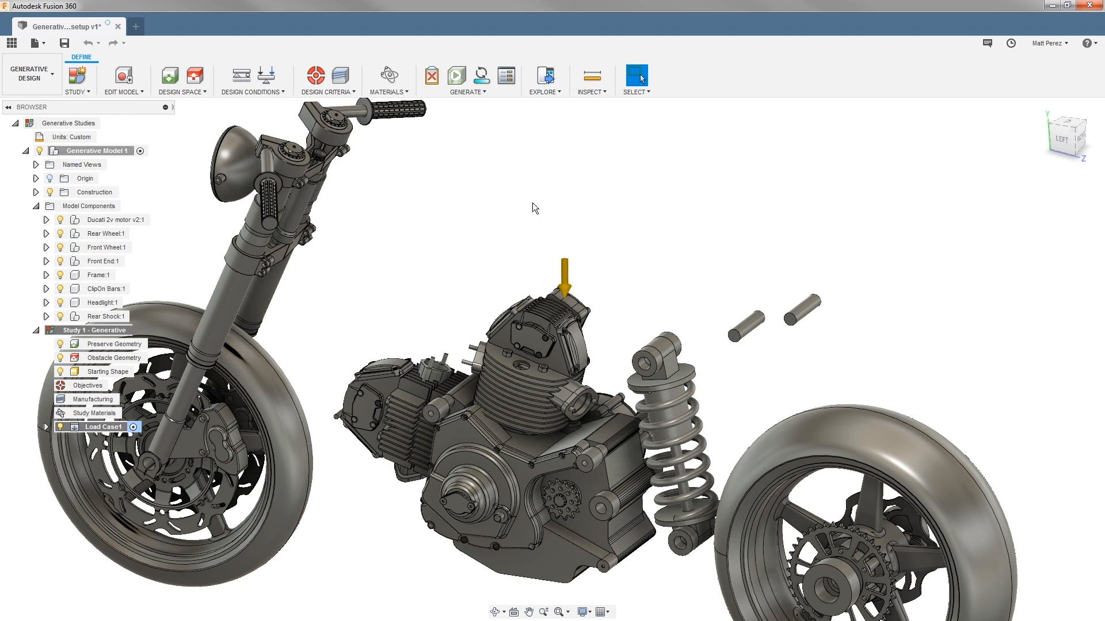
{"action": "mouse_move", "coordinate": [167, 85]}
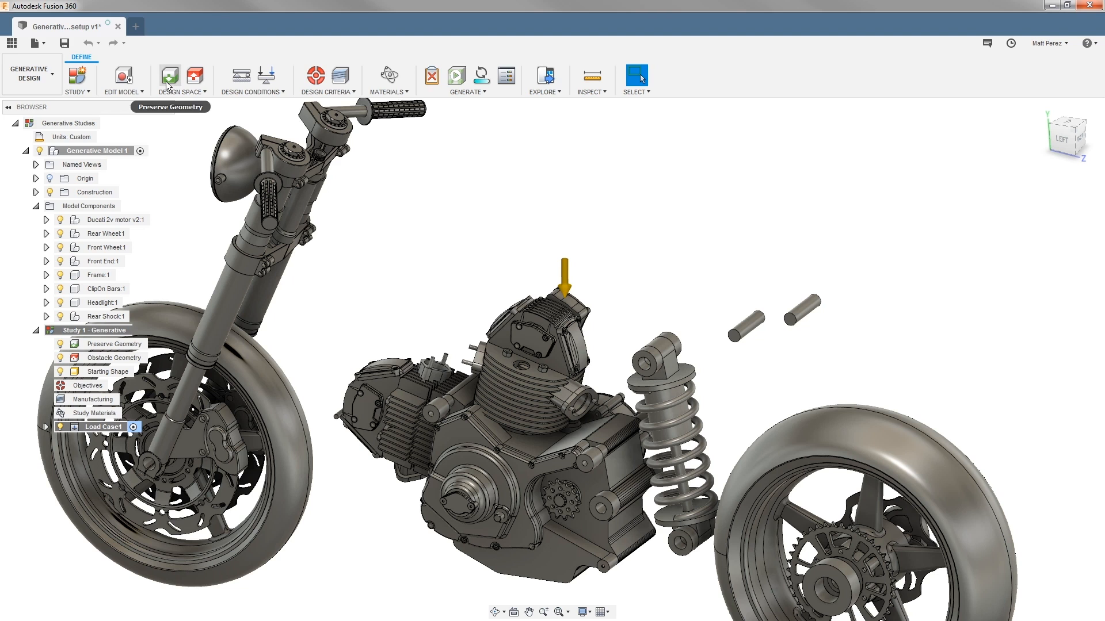
{"action": "left_click", "coordinate": [169, 77]}
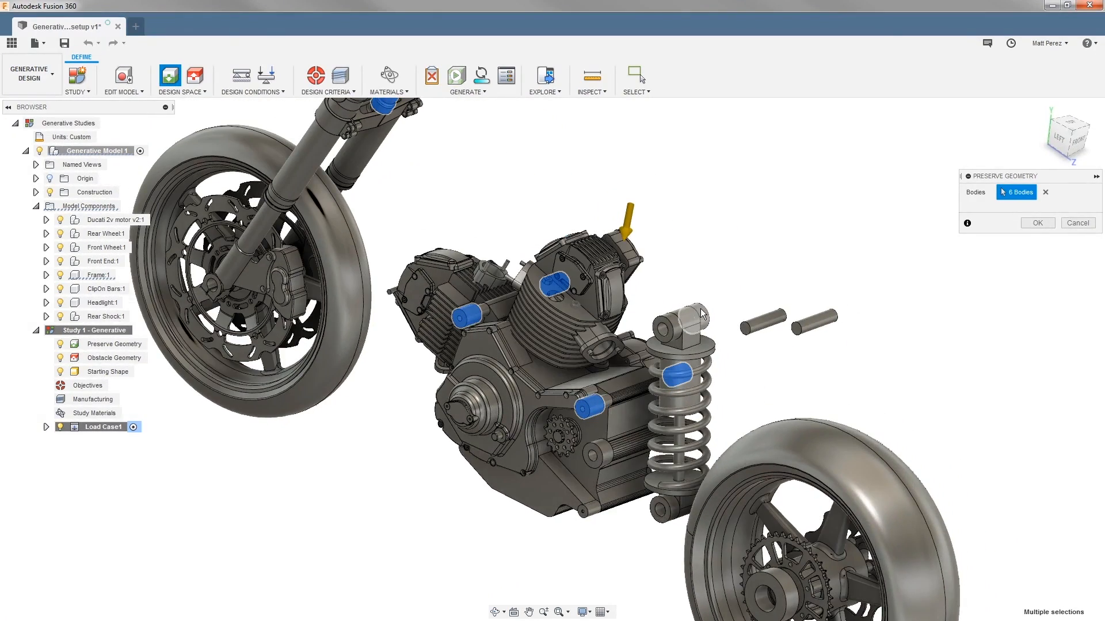
Add the upper shock mount boss and confirm all seven bodies as preserve geometry
{"action": "left_click", "coordinate": [676, 325]}
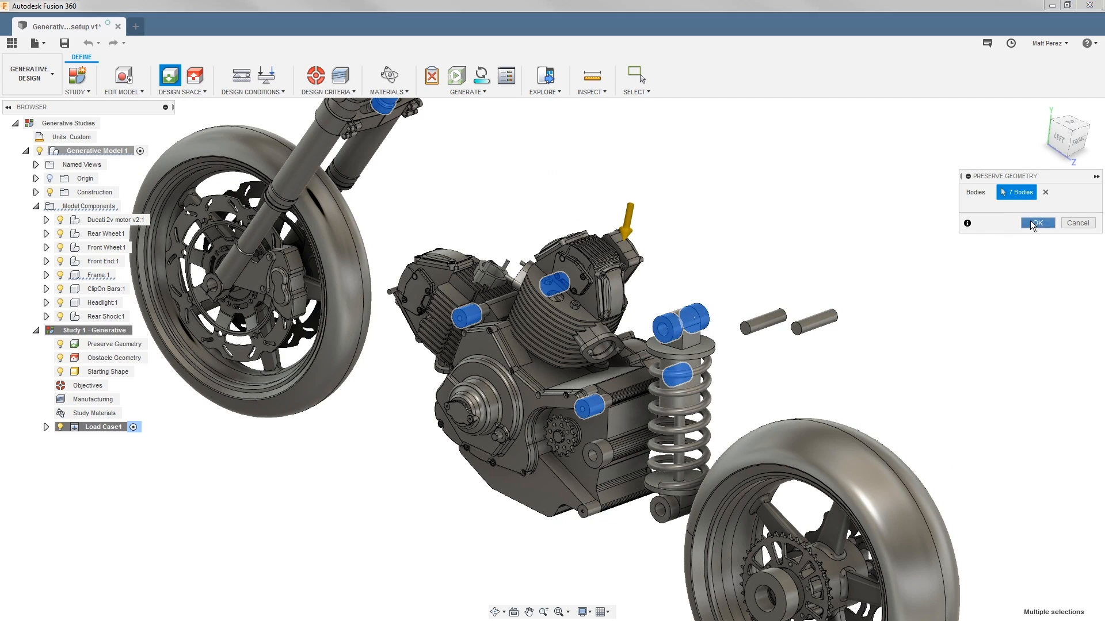
{"action": "left_click", "coordinate": [1037, 223]}
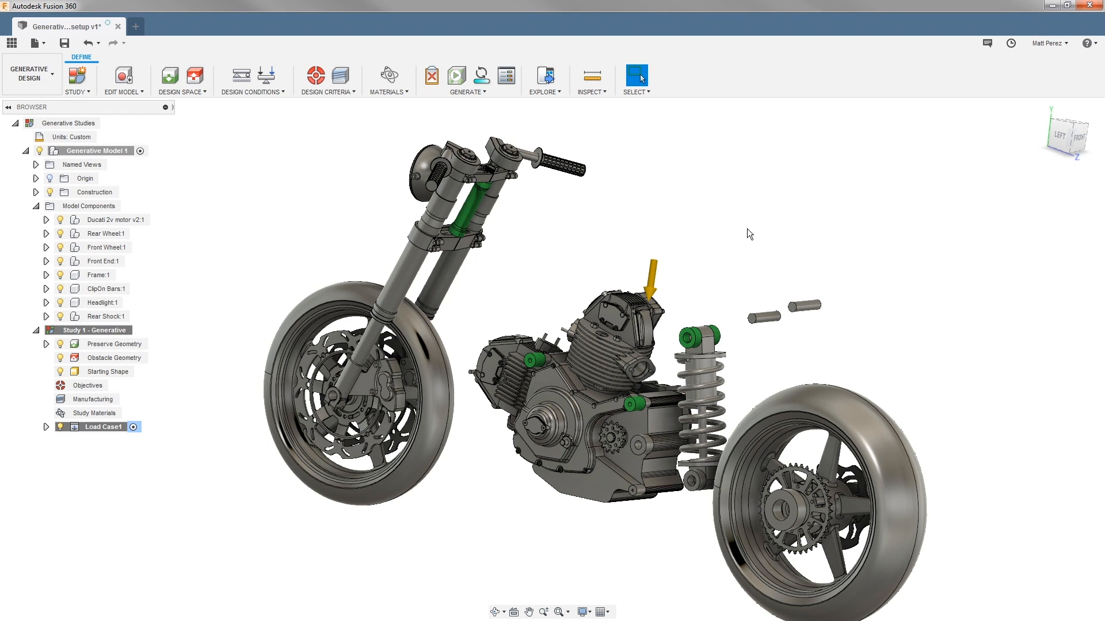
{"action": "mouse_move", "coordinate": [714, 240]}
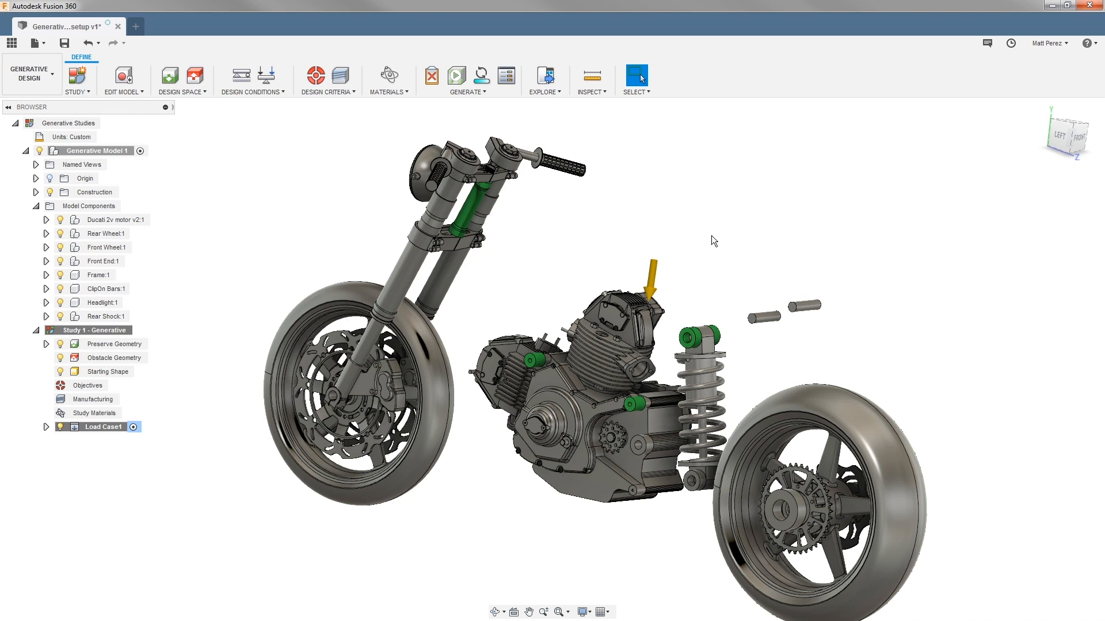